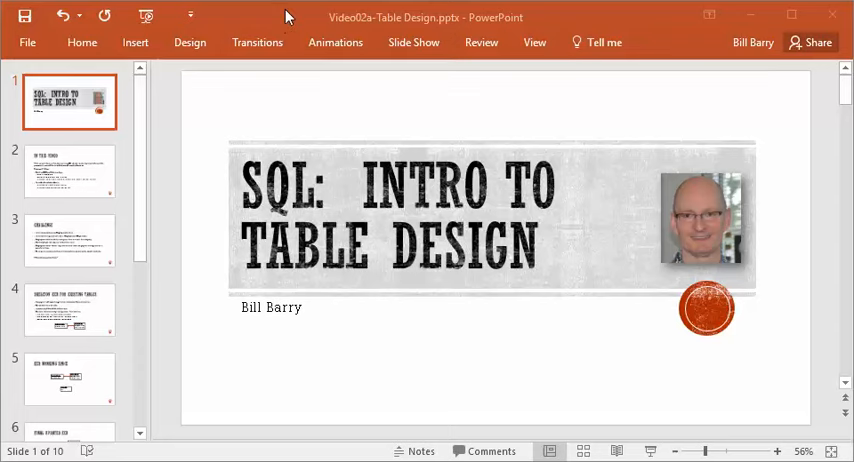
mouse_move(82, 176)
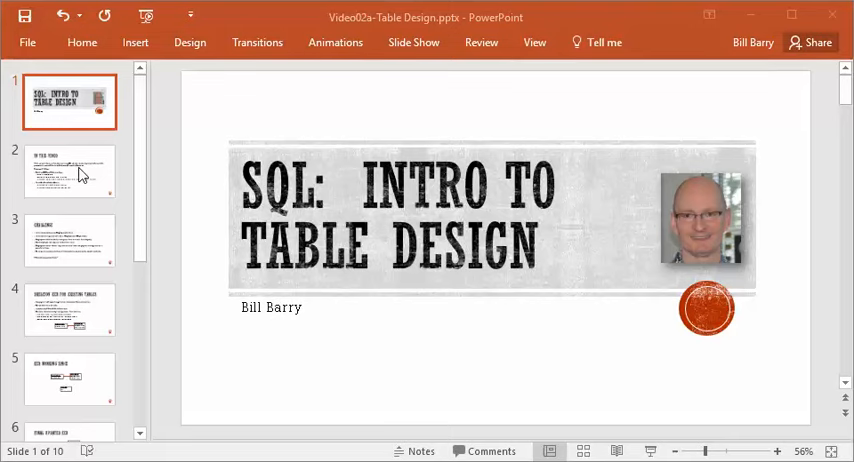
Step: Show slide 2, the 'In This Video' outline of steps for extending the schema
left_click(68, 170)
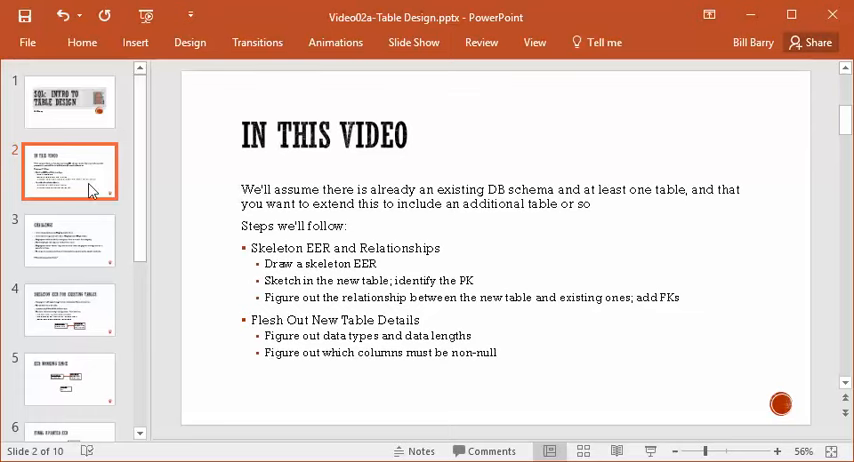
Step: Show slide 3, the Challenge slide on the Employee database and car registration needs
left_click(70, 240)
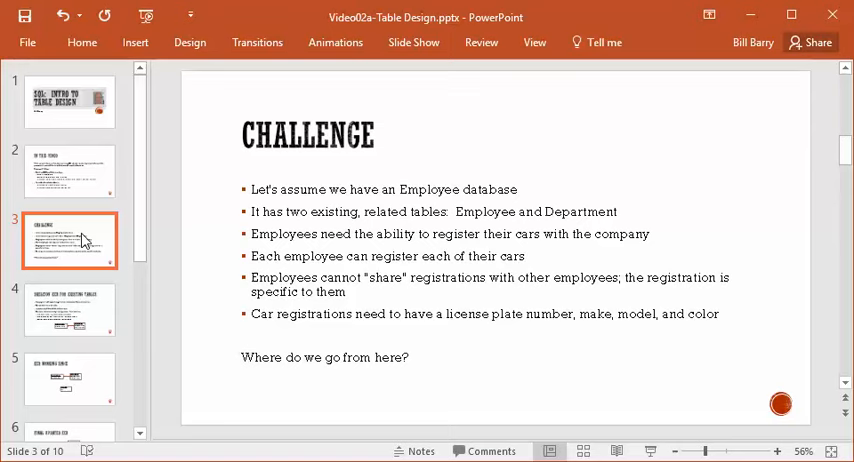
mouse_move(84, 322)
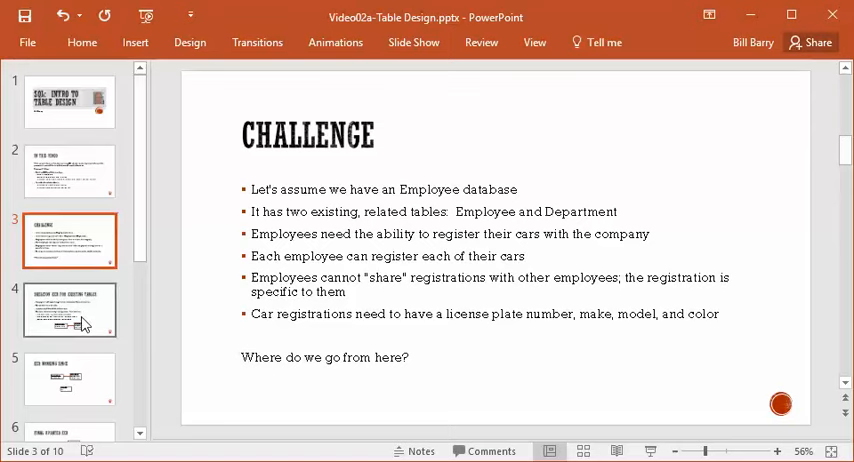
Step: Show slide 4 with the Department–Employee skeleton EER diagram
left_click(68, 308)
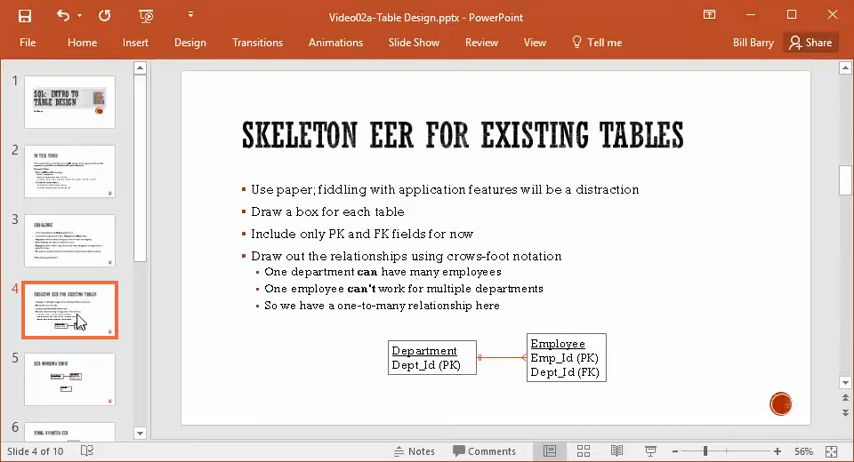
mouse_move(308, 248)
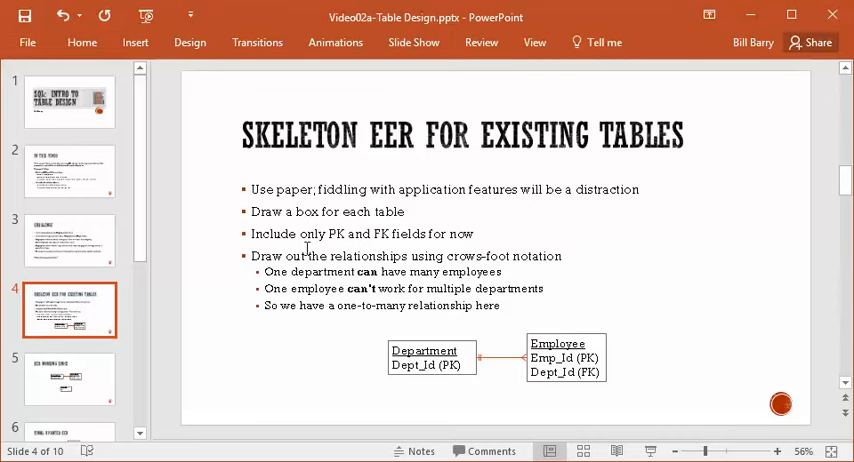
mouse_move(632, 396)
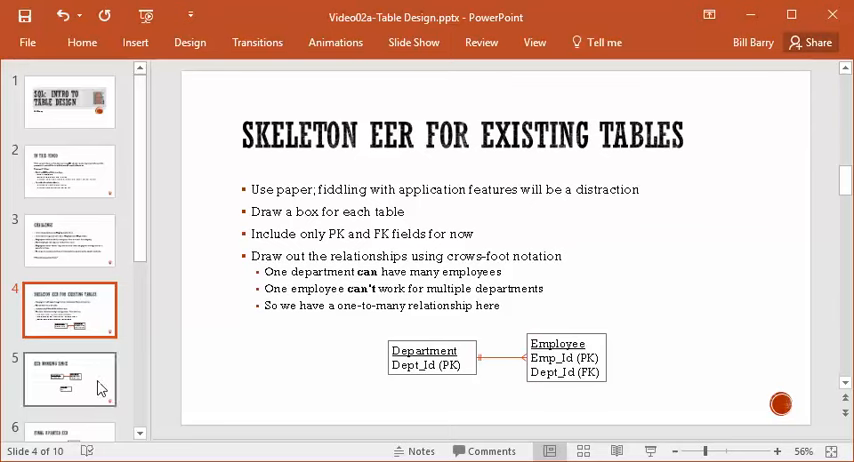
Step: On the EER Working Space slide, replace the CarReg '???' with License, Make, Model, Color
left_click(68, 380)
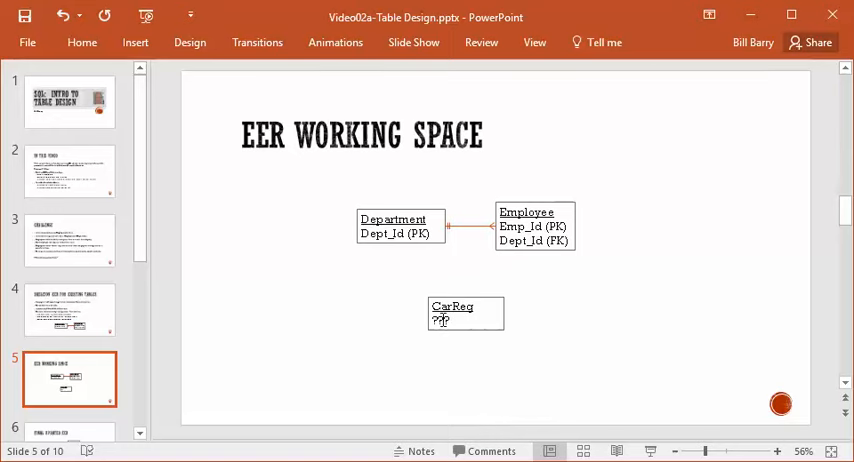
left_click(466, 312)
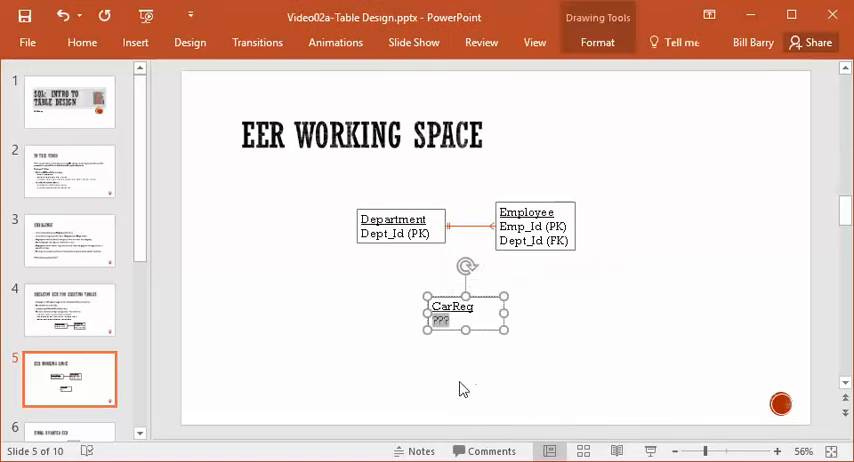
type("Lie")
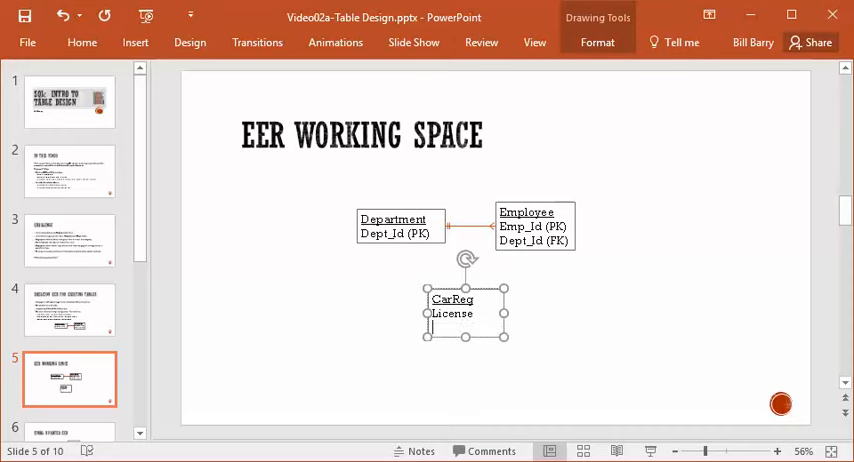
type("Make")
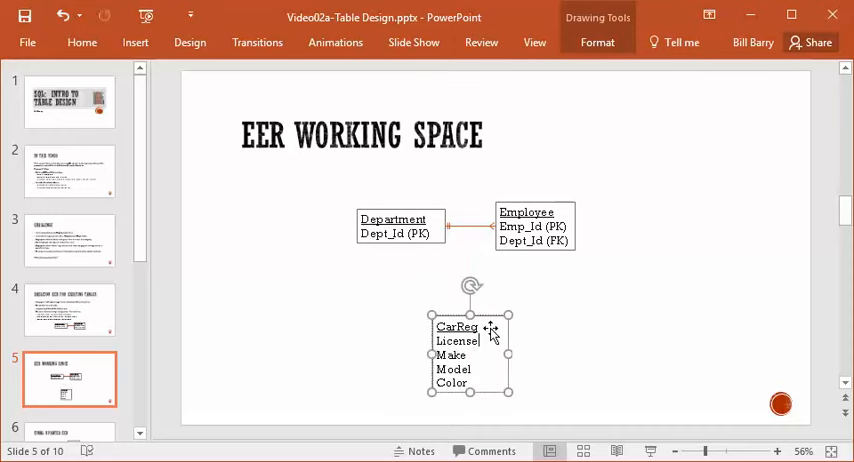
left_click(538, 332)
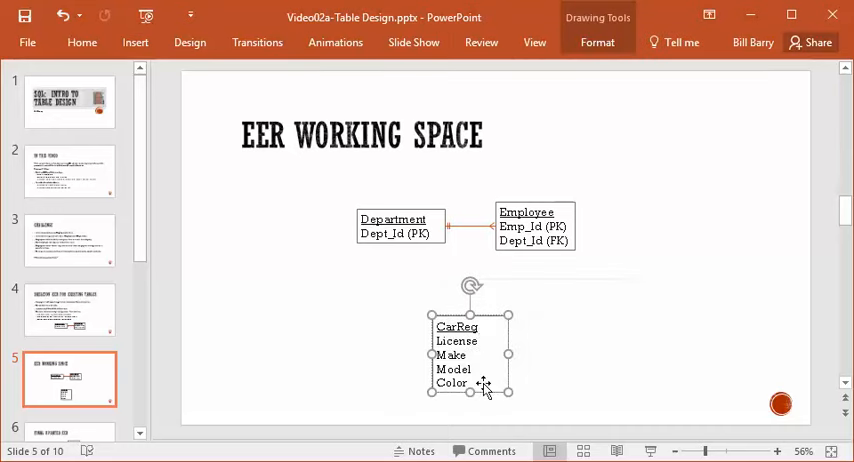
Step: Mark License as the primary key by labelling it 'License (PK)' in the CarReg box
type("(PK")
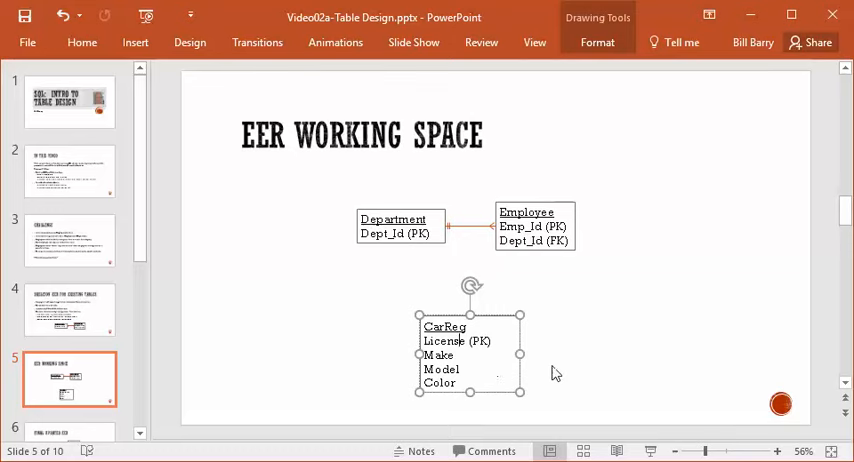
left_click(596, 340)
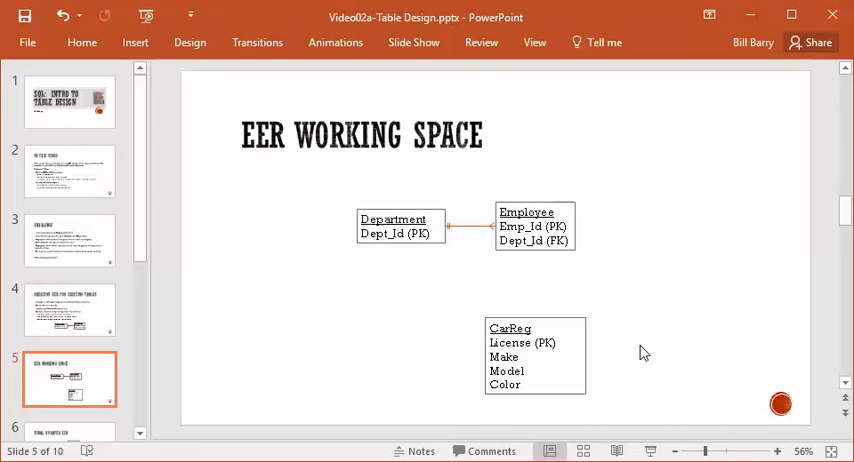
mouse_move(436, 282)
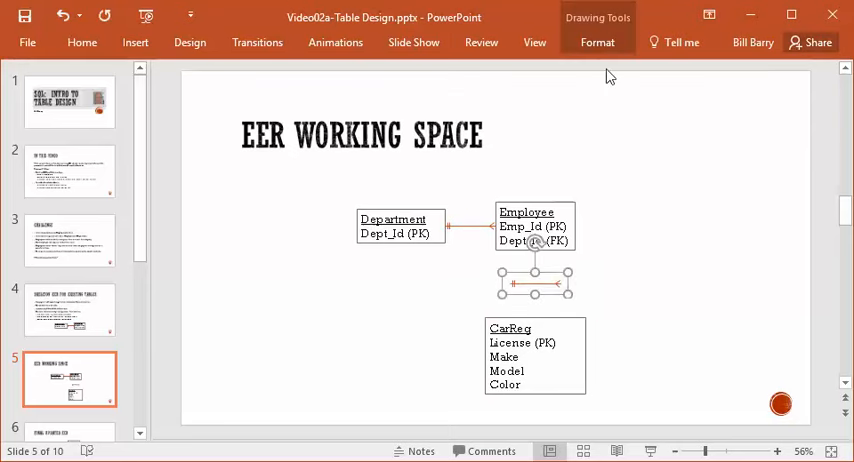
Step: Add an elbow arrow connector from the CarReg box up to the Employee box
left_click(648, 108)
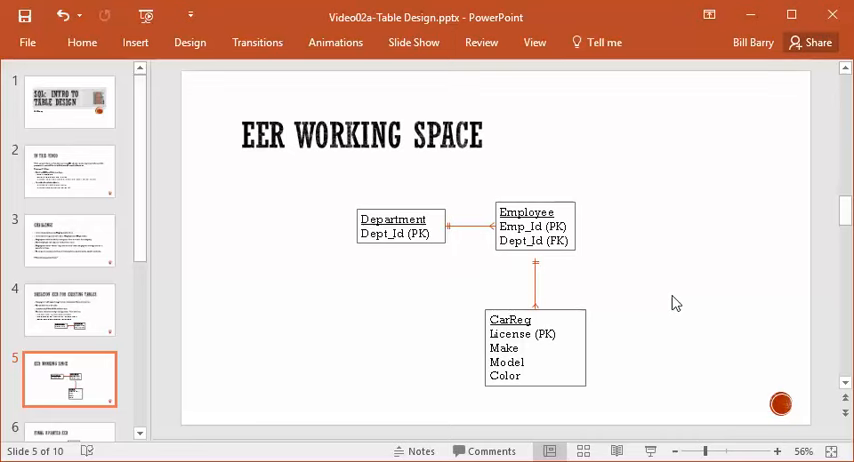
mouse_move(666, 326)
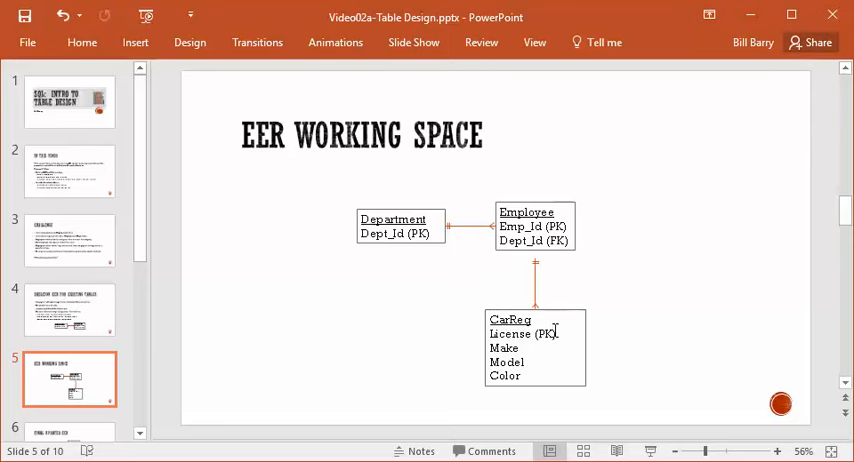
Step: Add 'Emp_Id (FK)' on a new line beneath License (PK) in the CarReg box
left_click(536, 348)
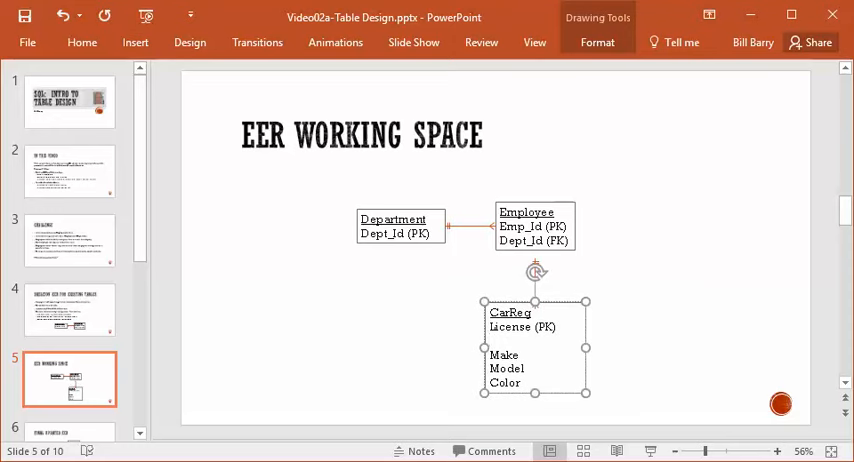
type("Emp_Id (FK")
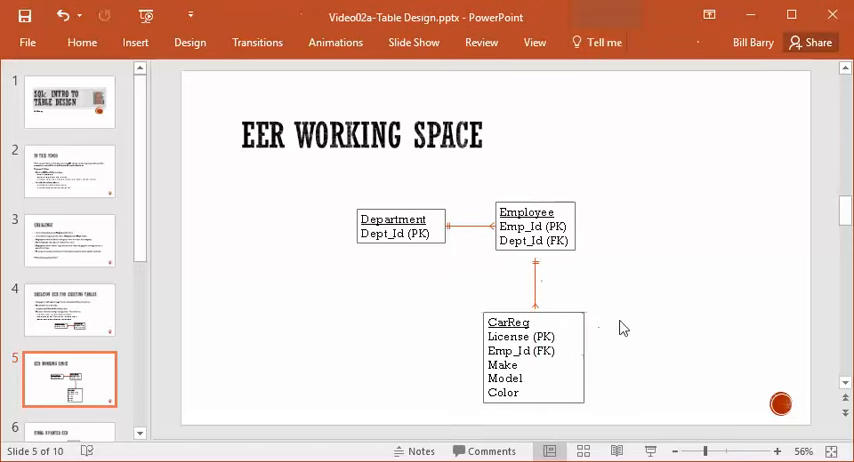
mouse_move(684, 360)
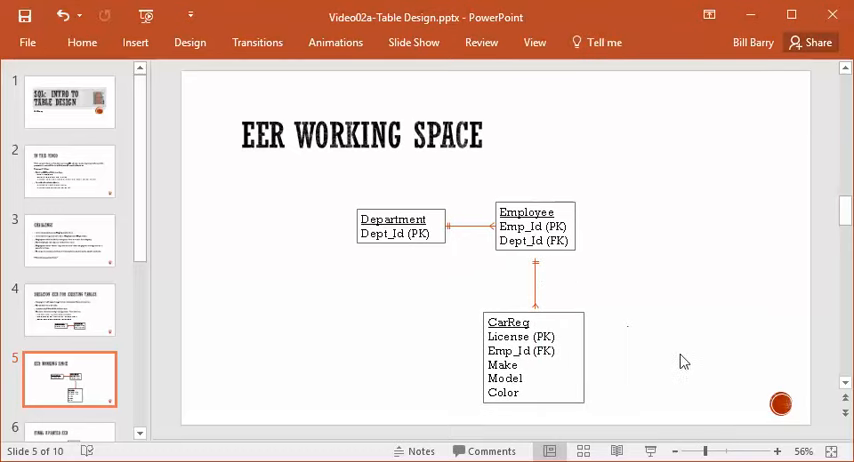
mouse_move(692, 368)
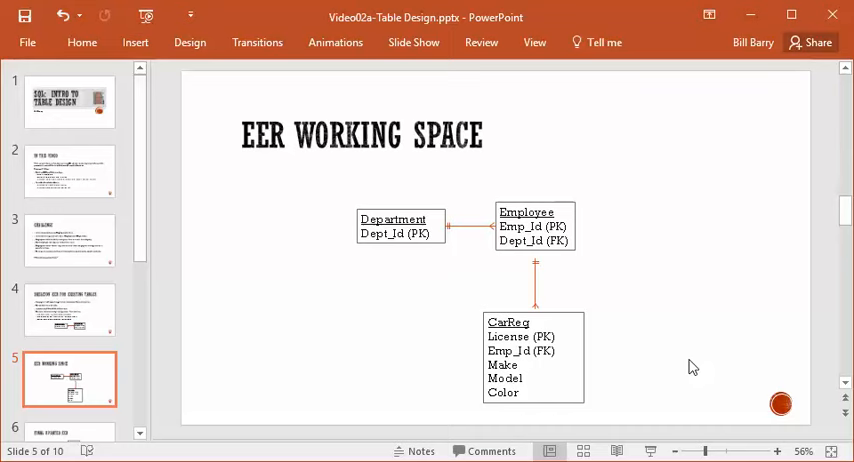
mouse_move(144, 188)
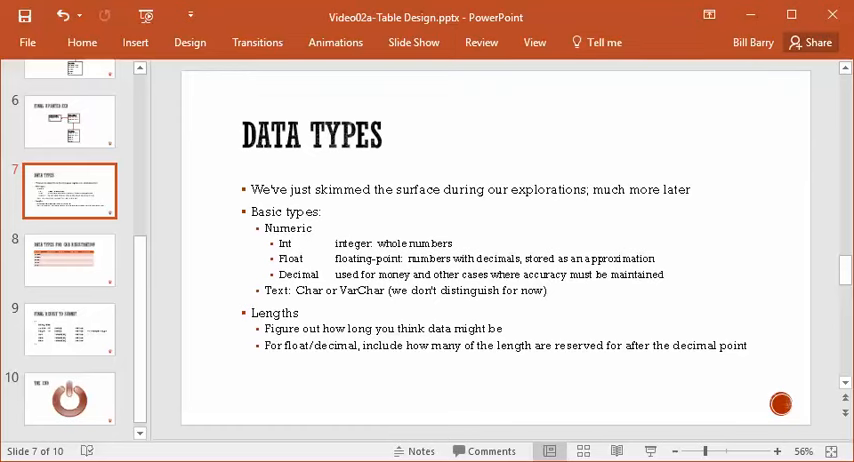
Step: On slide 8, fill the License row as CHAR, length 8, Not Null YES
left_click(68, 260)
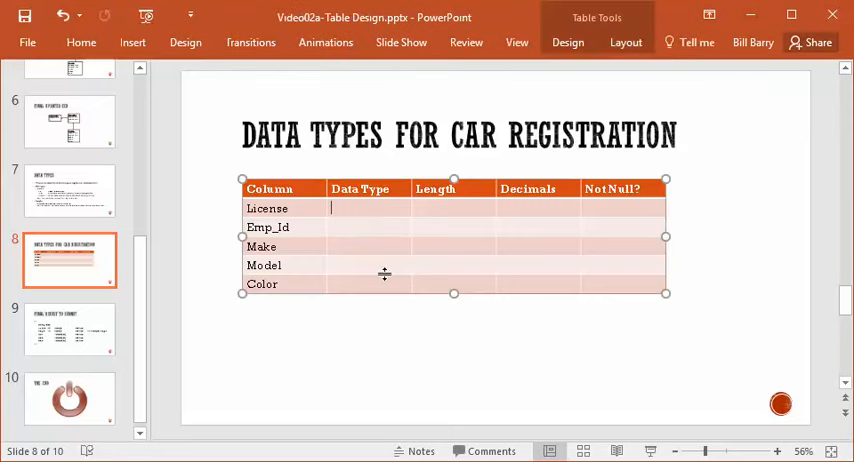
type("CHA")
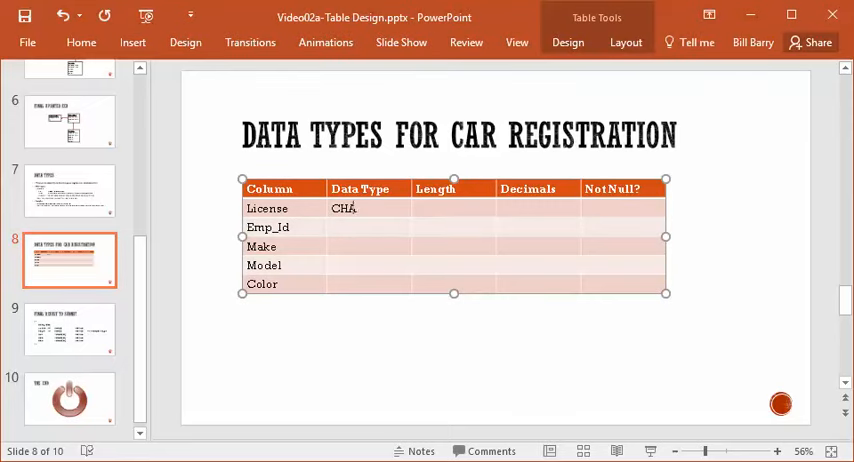
type("R")
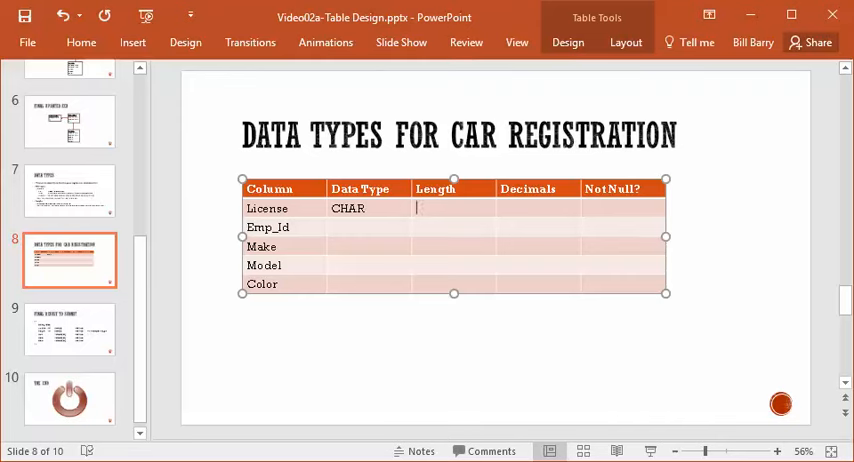
type("8")
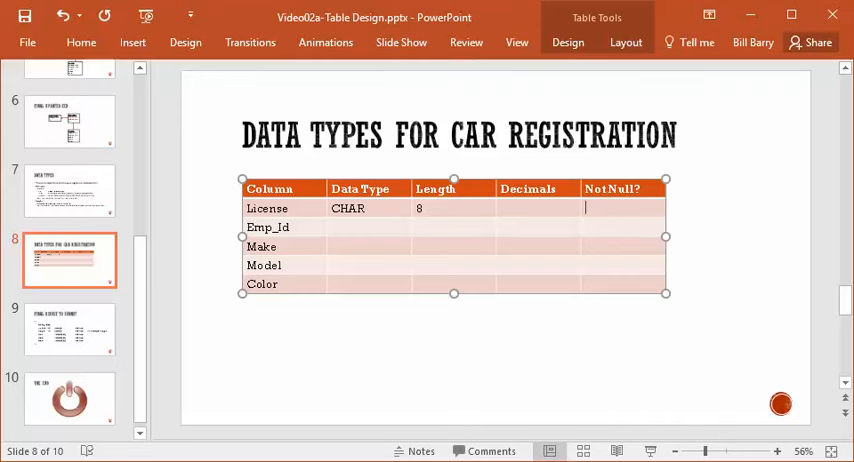
type("Y")
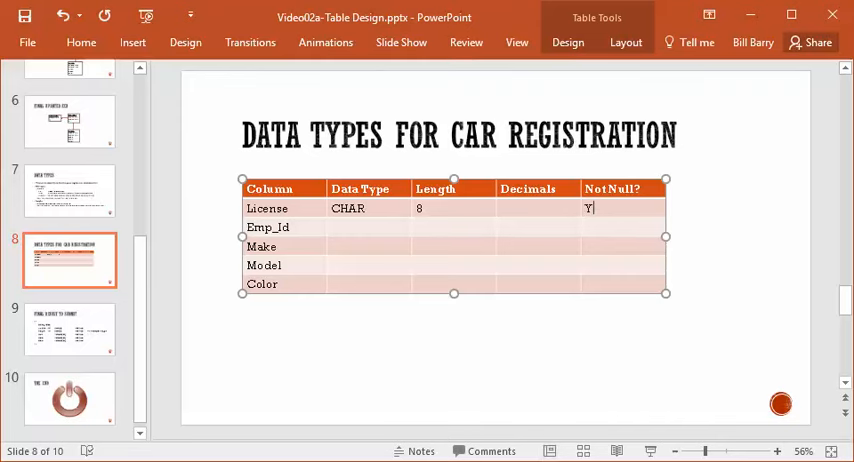
type("ES")
left_click(454, 226)
type("(")
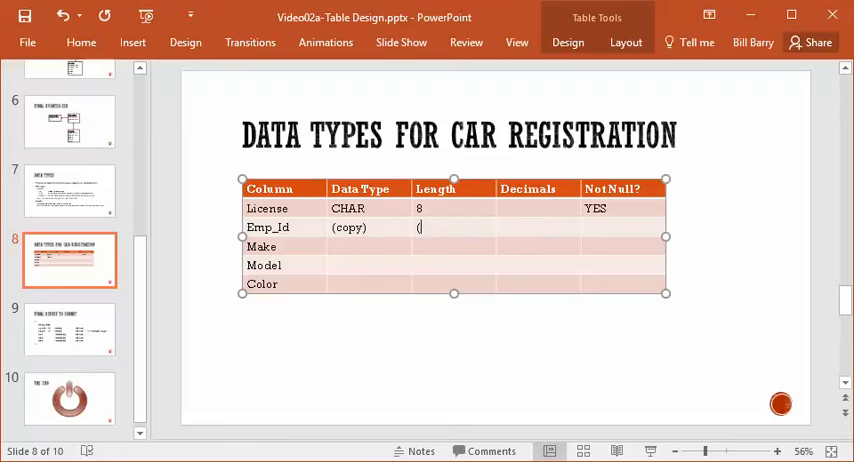
Step: Mark Emp_Id as (copy) with Not Null YES, and fill the Model row as CHAR 30, YES
type("copy)")
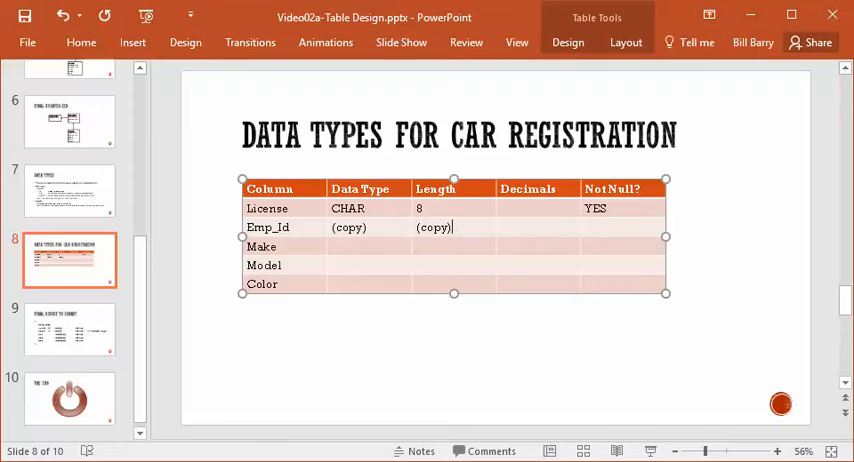
type("(copy)")
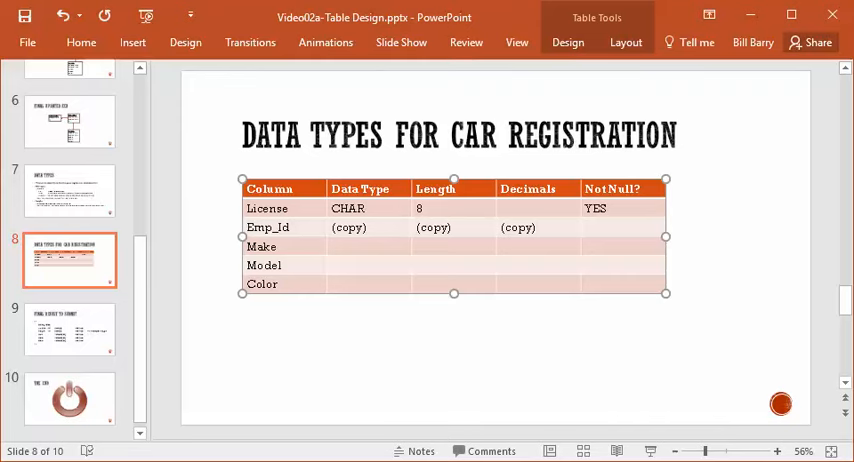
type("YES")
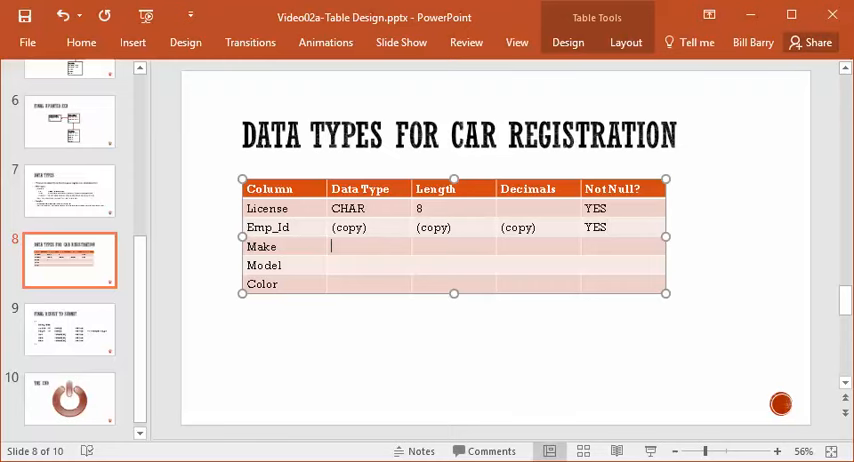
type("CHAR")
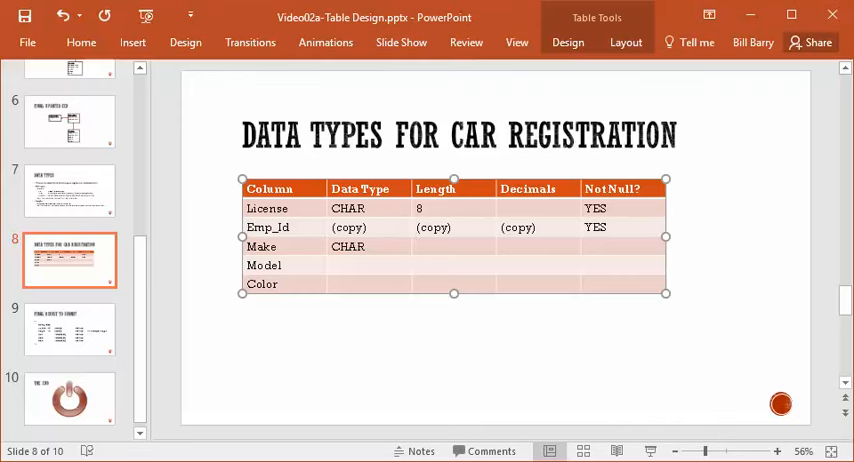
type("30")
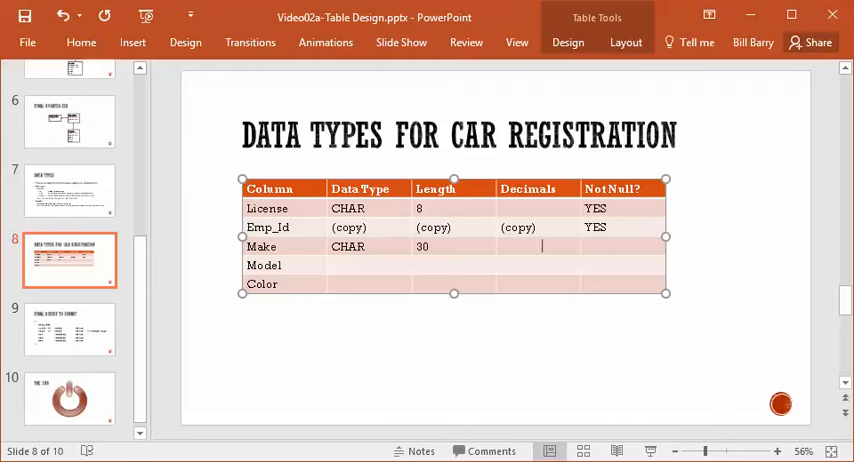
type("YES")
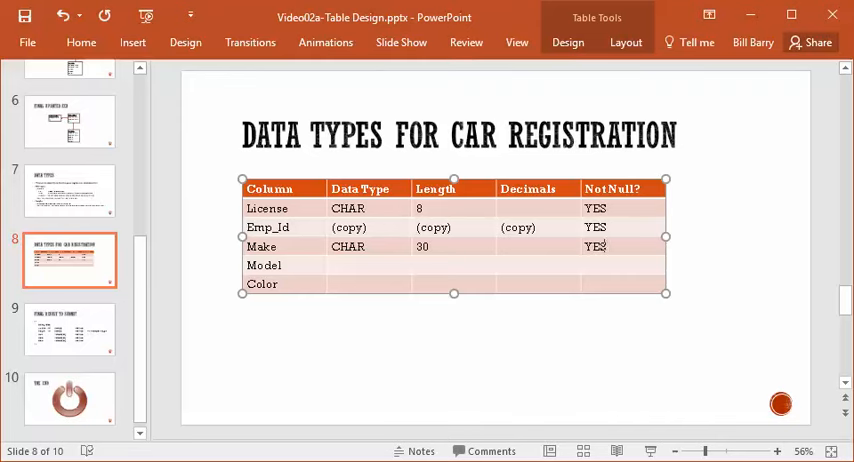
Step: Fill the Color row as CHAR, length 10, Not Null YES
left_click(360, 264)
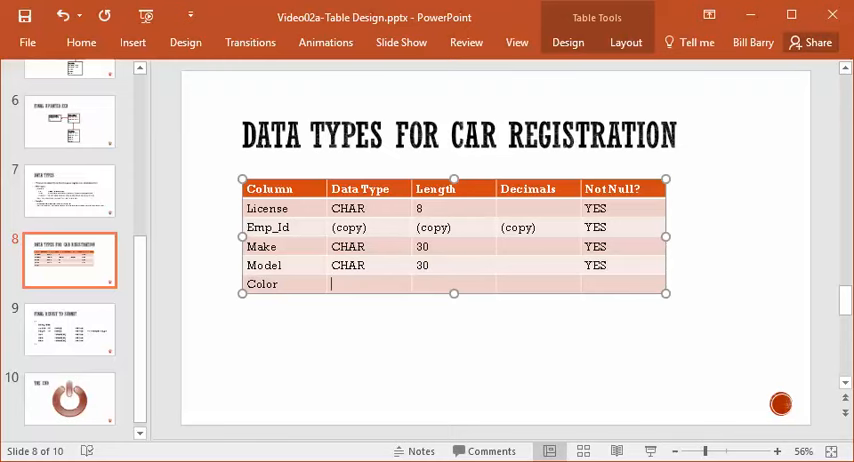
type("CHAR")
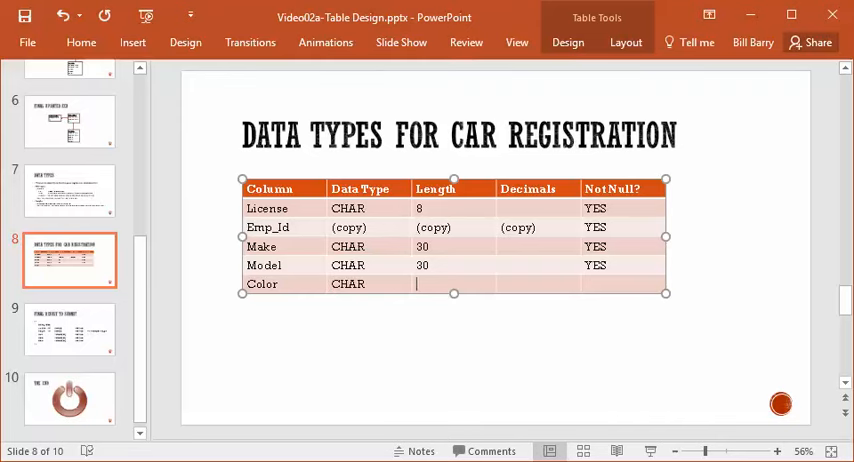
type("10")
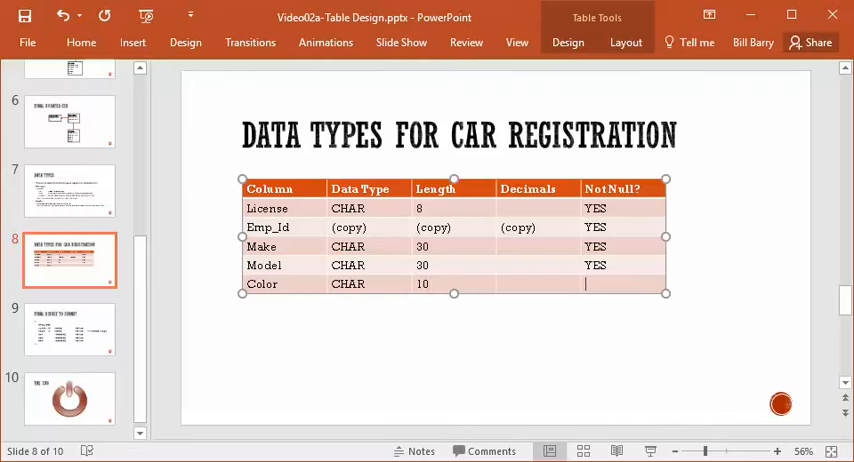
type("YES")
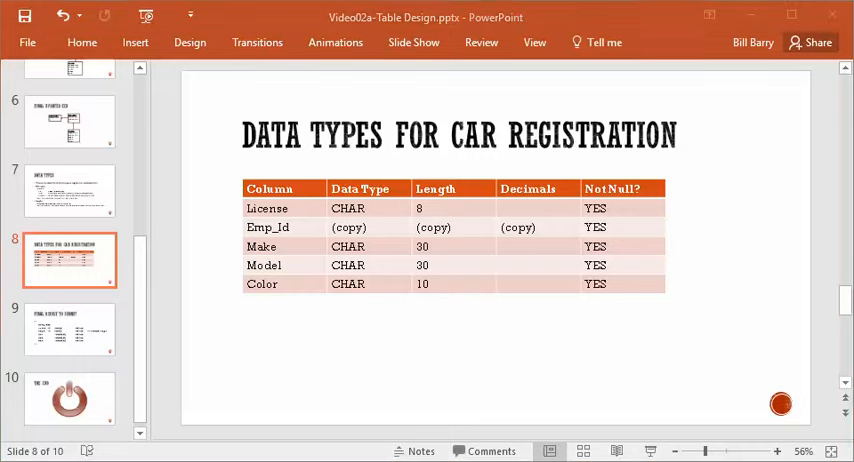
Step: Show slide 9, the Final Result to Submit with the CarReg SQL-comment spec
left_click(68, 328)
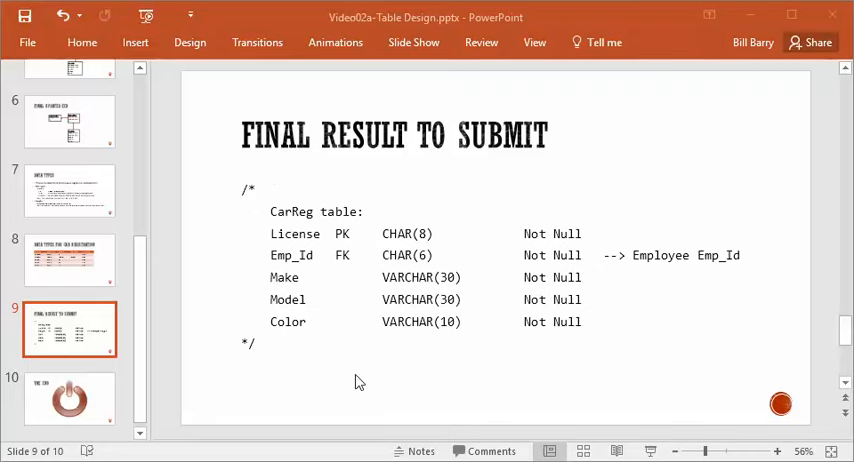
mouse_move(292, 248)
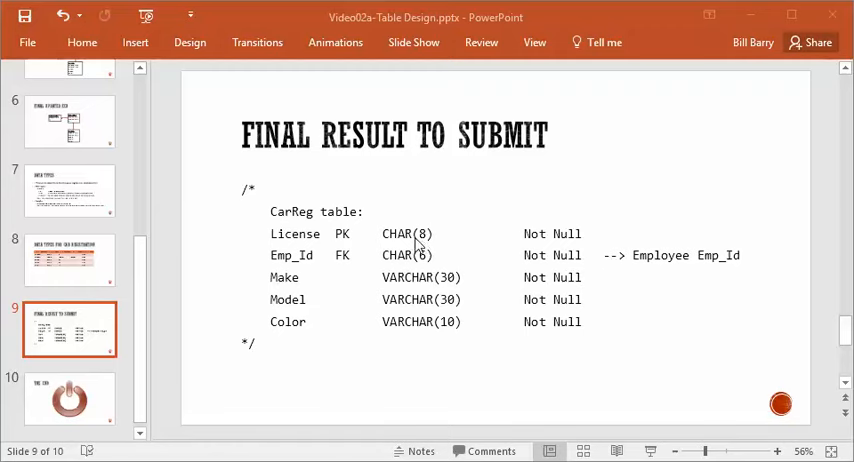
mouse_move(584, 244)
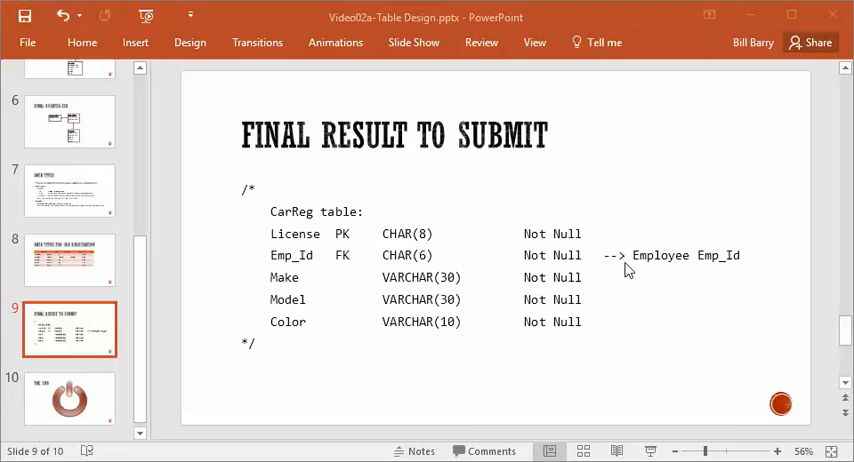
mouse_move(638, 262)
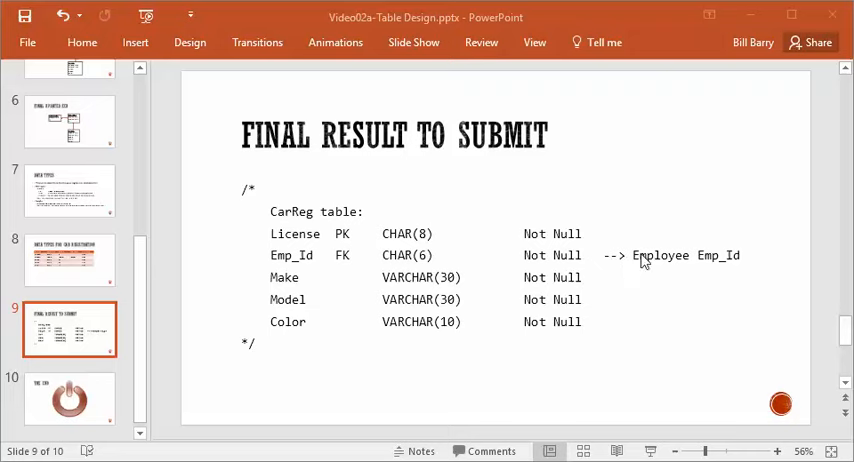
mouse_move(648, 264)
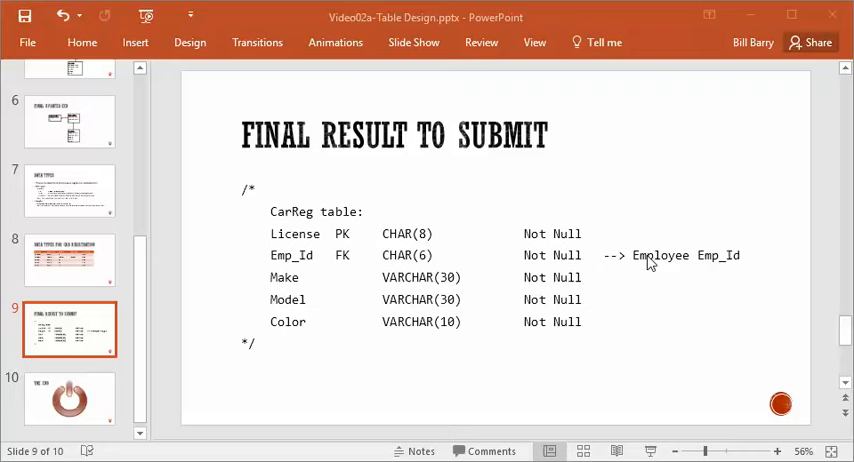
mouse_move(668, 268)
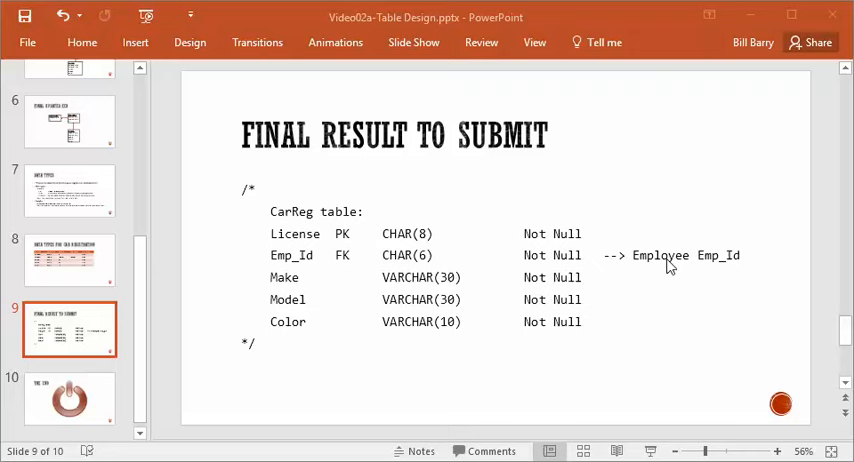
mouse_move(744, 264)
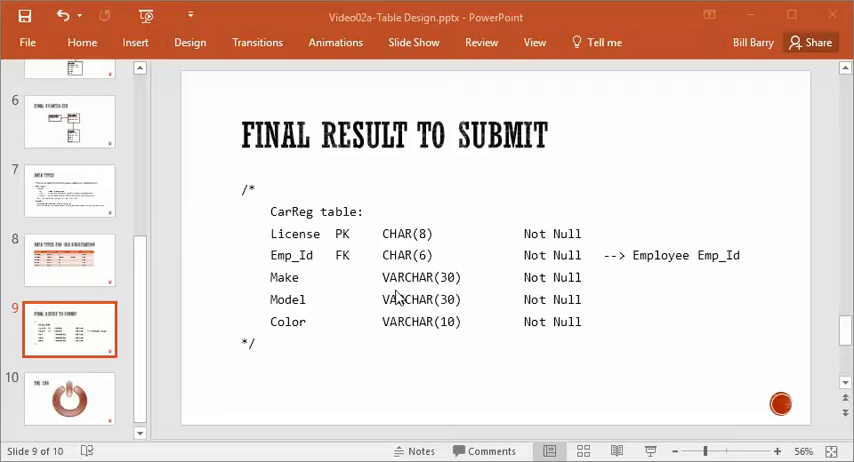
mouse_move(412, 280)
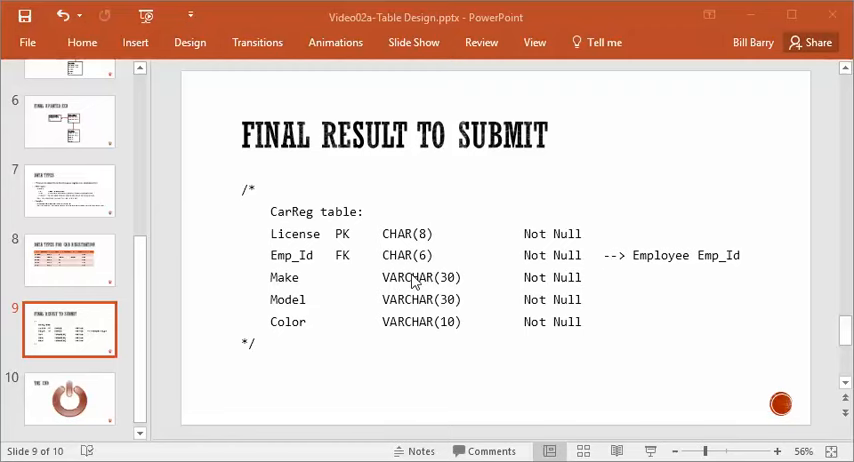
mouse_move(446, 284)
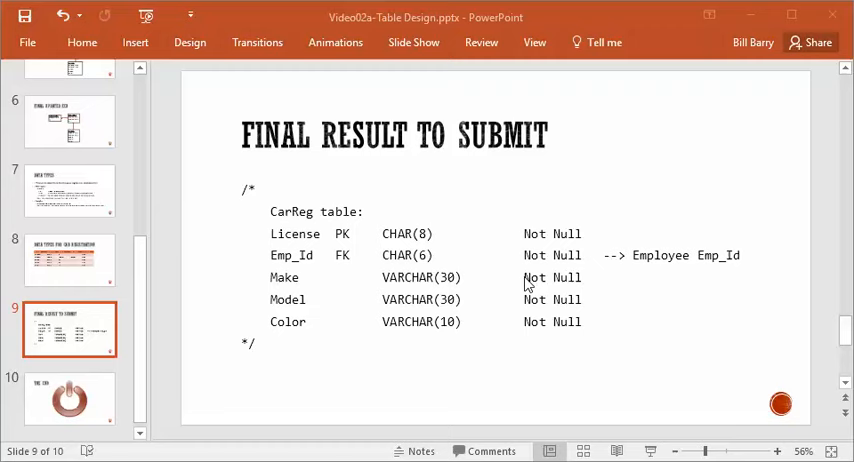
mouse_move(176, 332)
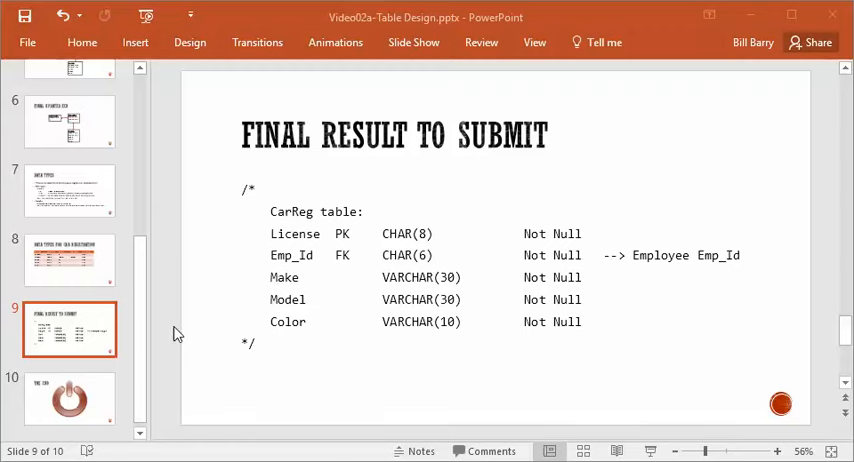